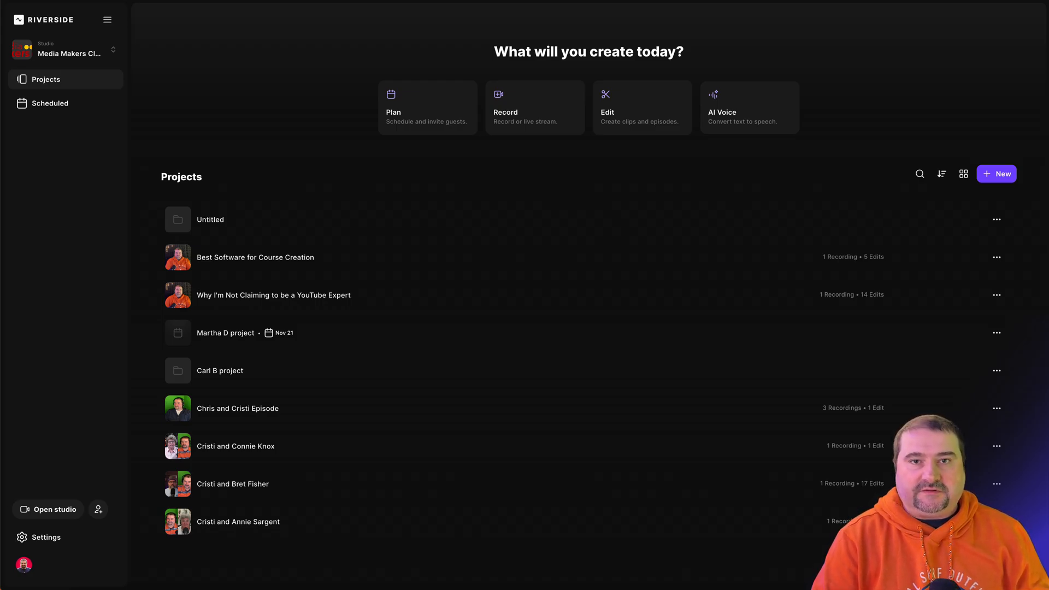
mouse_move(80, 51)
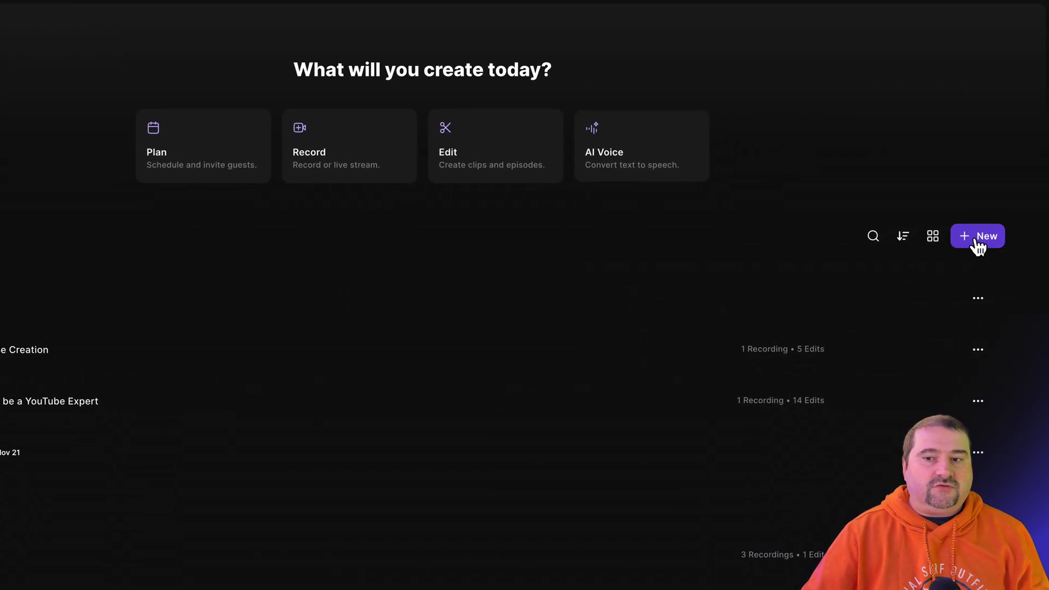
Step: Create a new, empty project from the Projects page
click(977, 236)
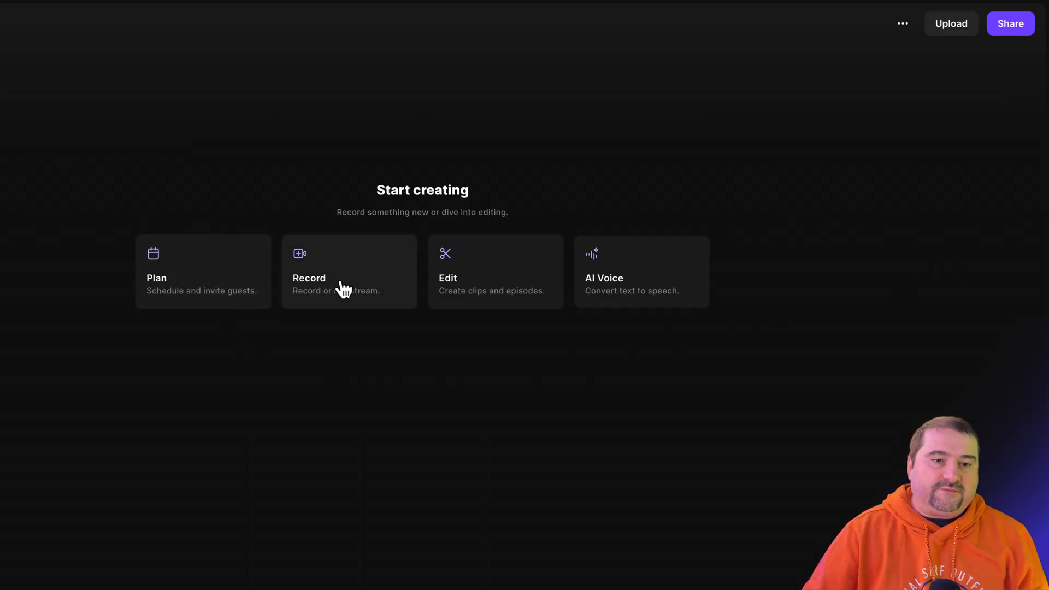
mouse_move(492, 292)
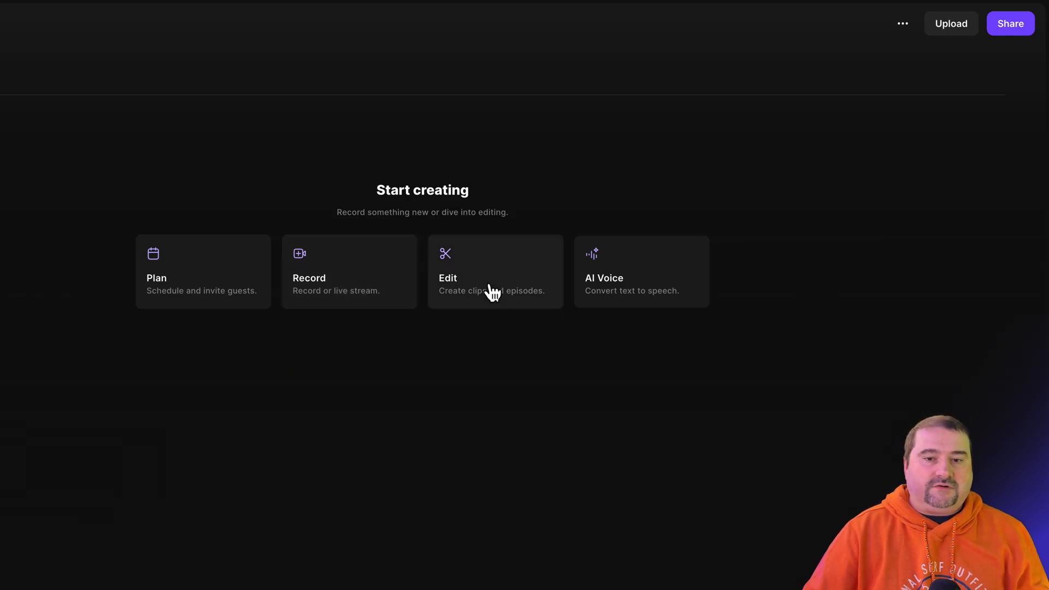
mouse_move(629, 289)
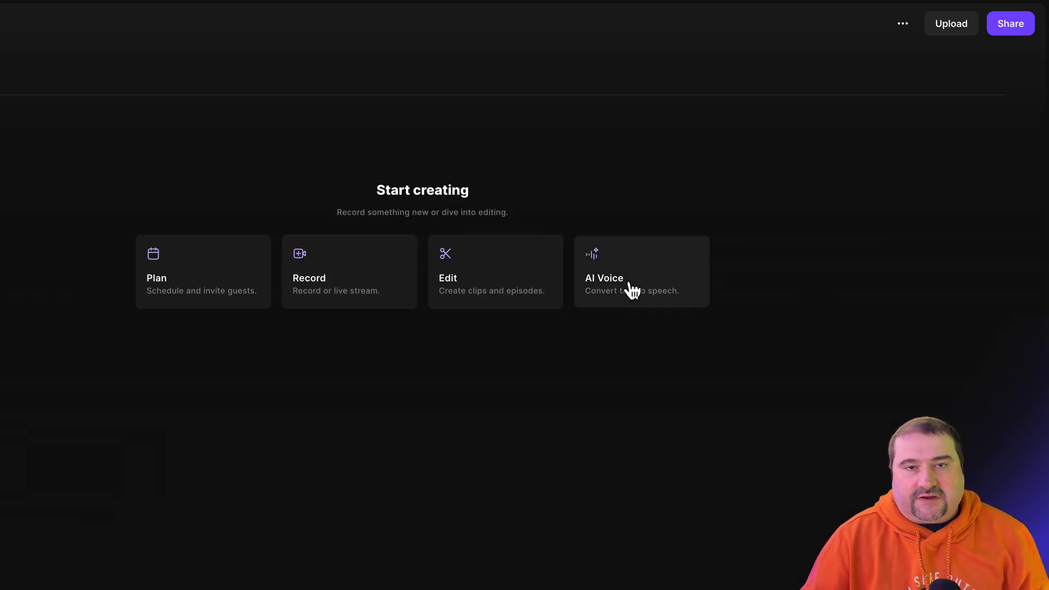
mouse_move(636, 294)
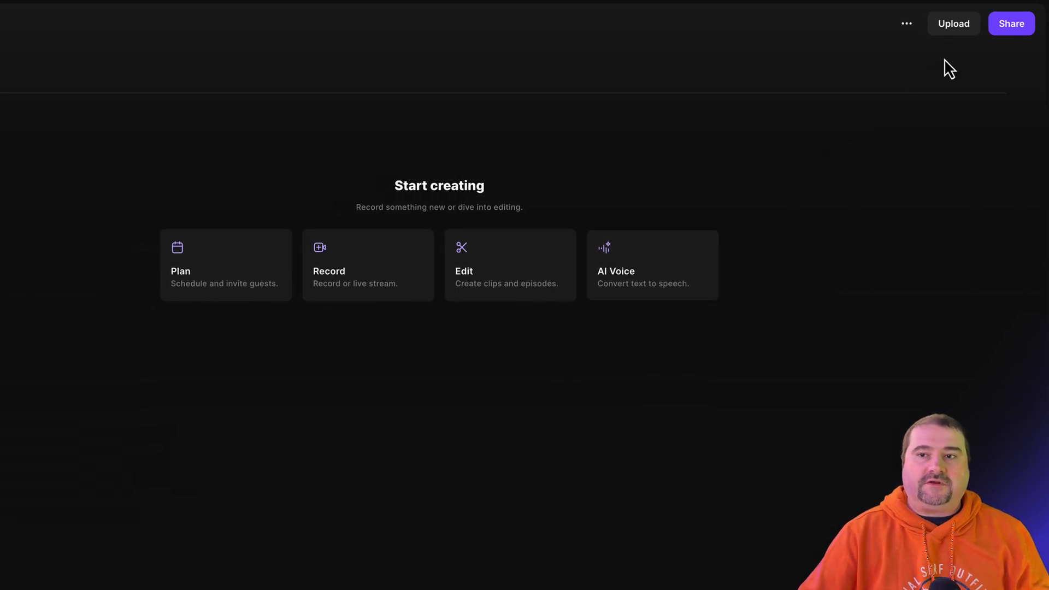
Step: Upload the Part 2 Cristi iPhone Camera .mp4 as the project's 05:17 recording
click(952, 23)
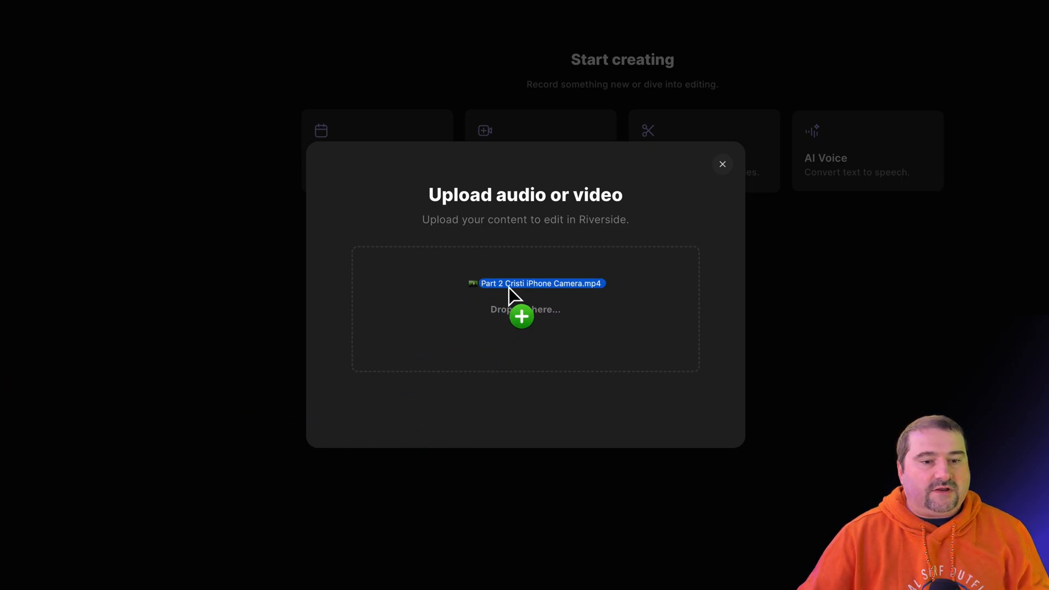
drag(522, 283, 525, 309)
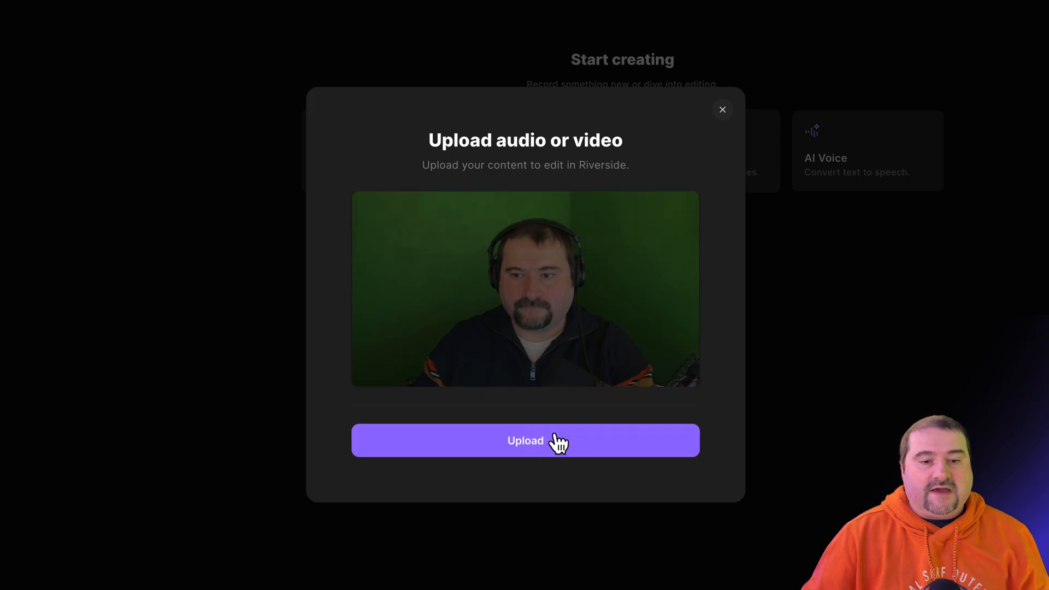
click(526, 440)
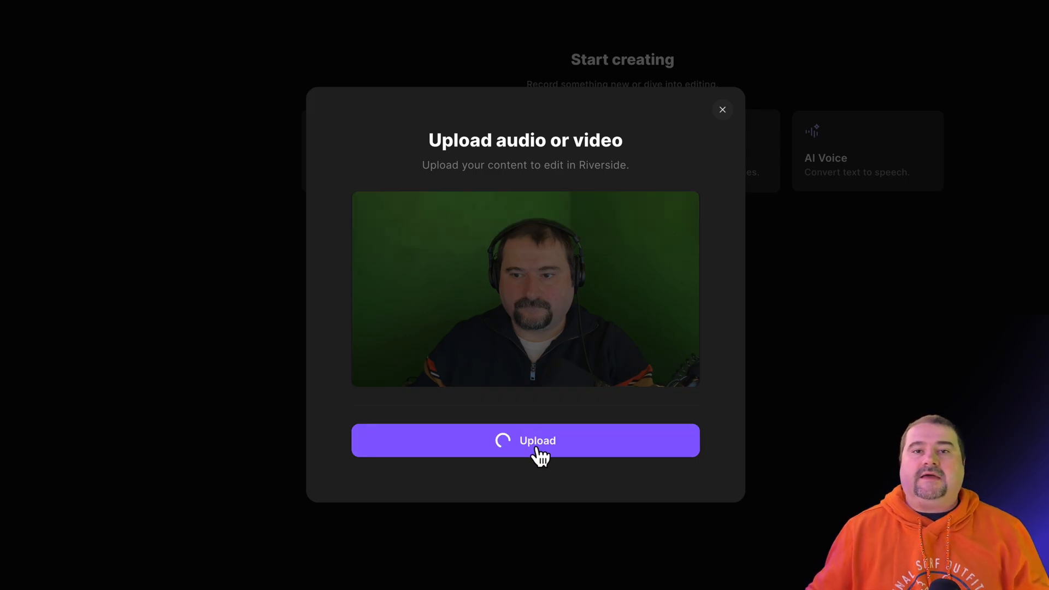
click(526, 440)
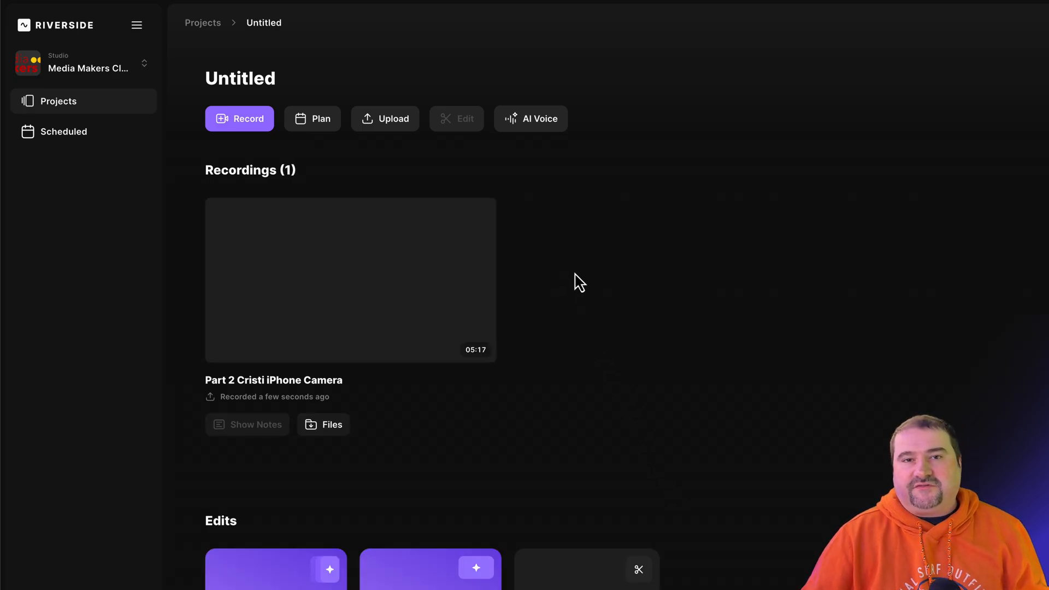
Step: Open the Part 2 Cristi iPhone Camera recording's details page while it transcribes
double_click(240, 79)
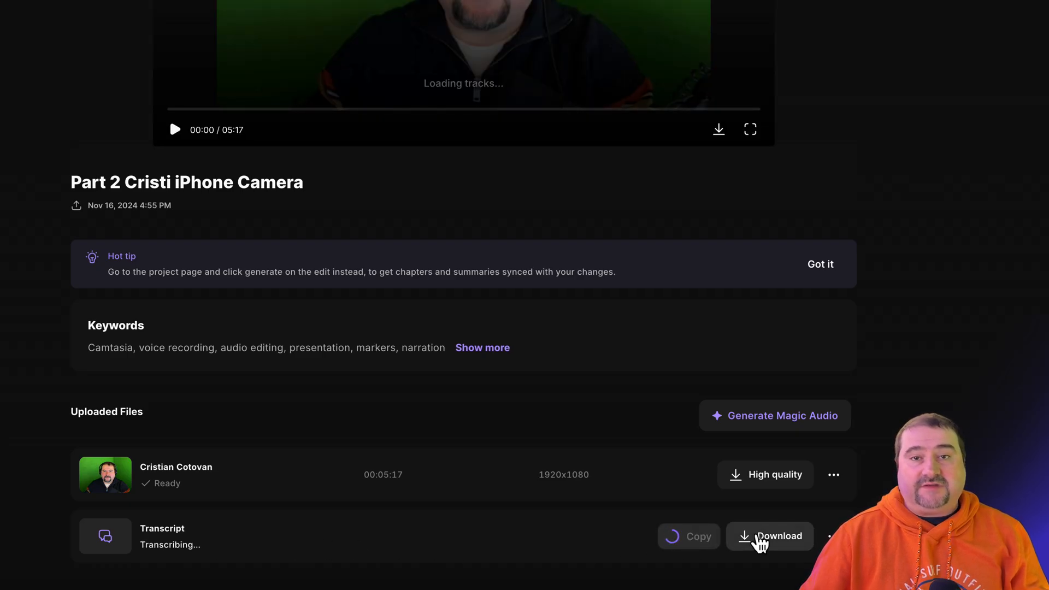
mouse_move(775, 415)
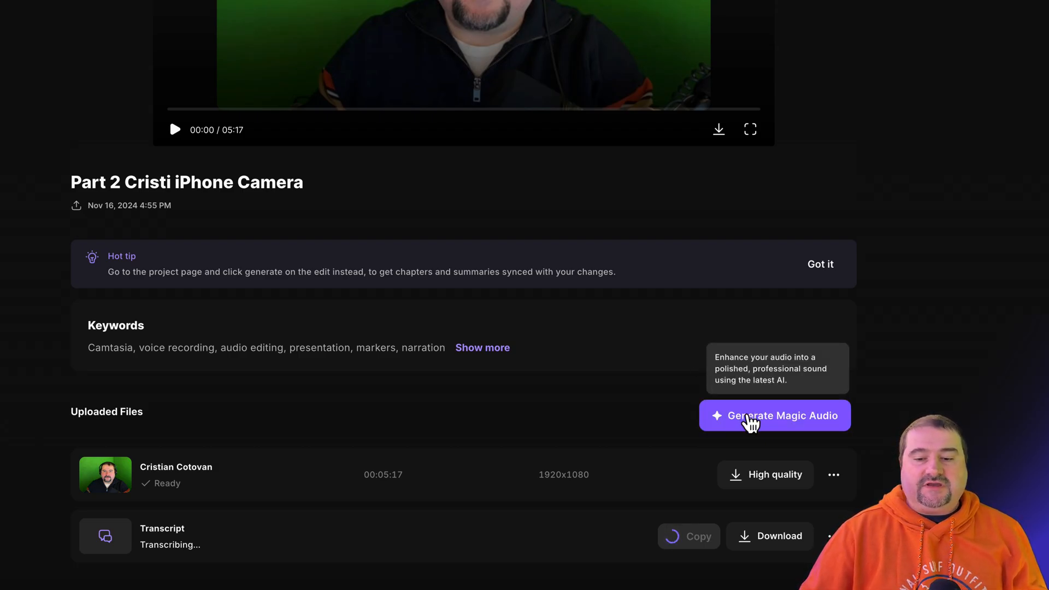
mouse_move(659, 413)
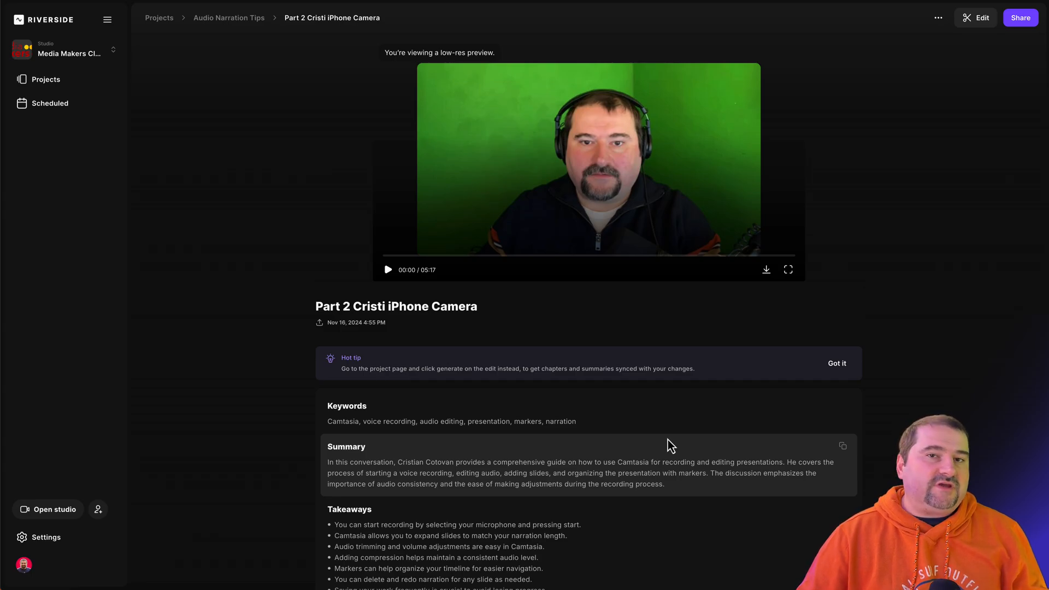
Step: Scroll through the Show Notes to review the AI summary, takeaways and chapters
scroll(down, 3)
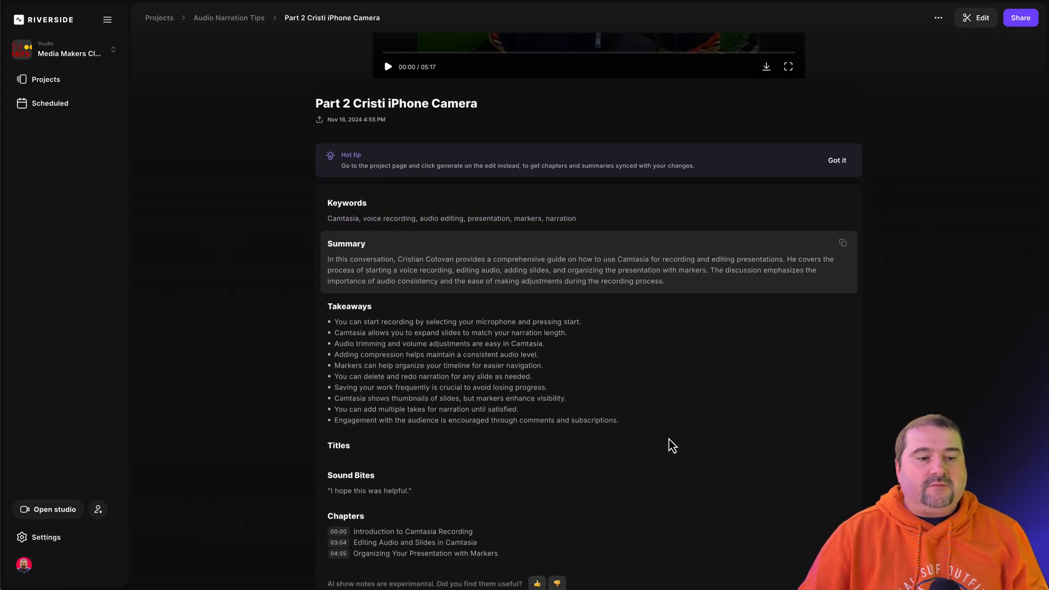
scroll(down, 3)
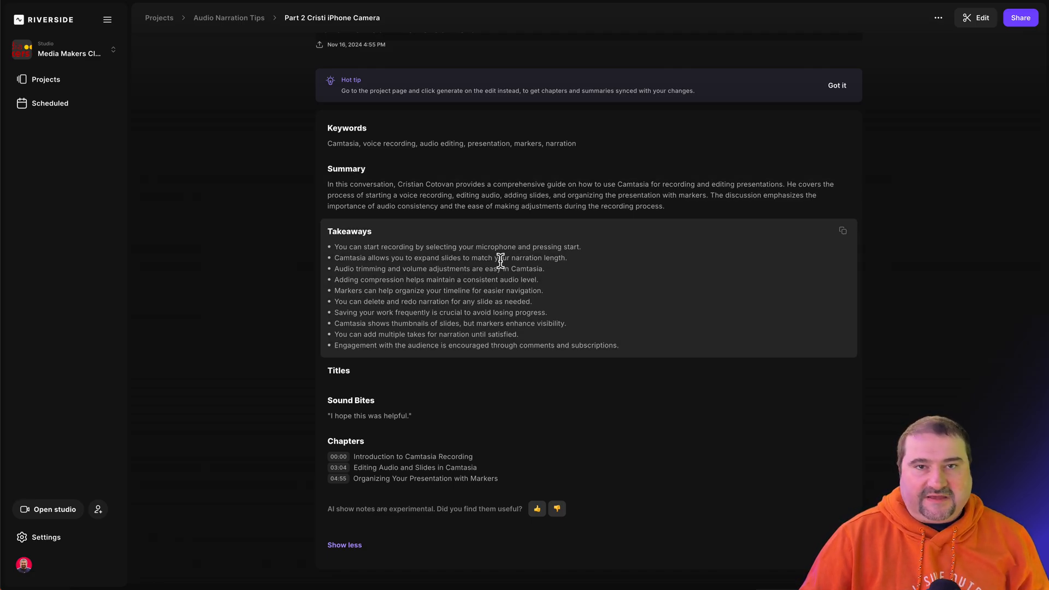
scroll(down, 3)
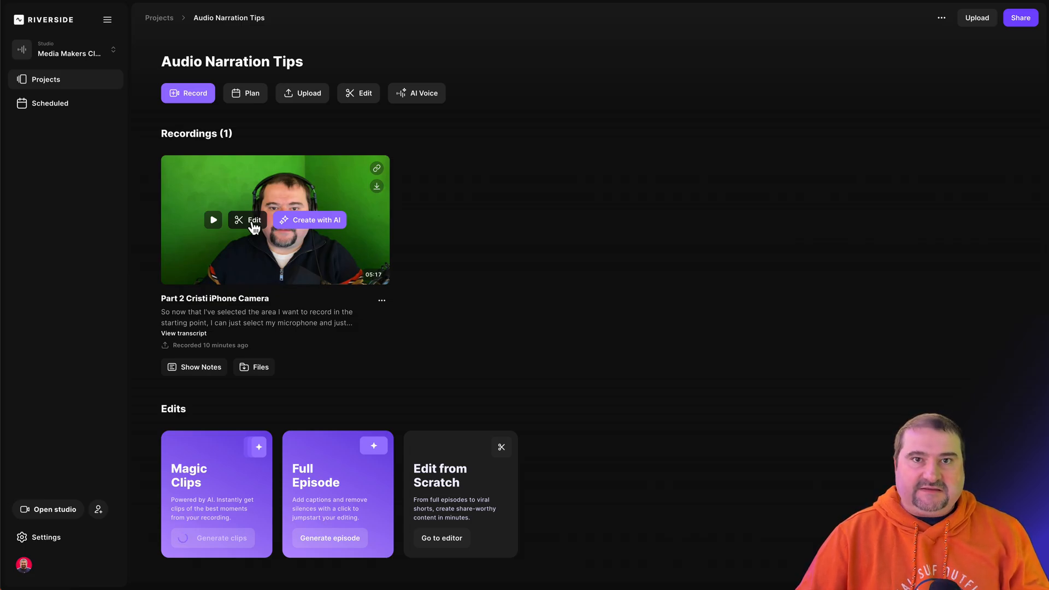
Step: Open the recording in the editor with its chaptered transcript beside the video timeline
click(247, 220)
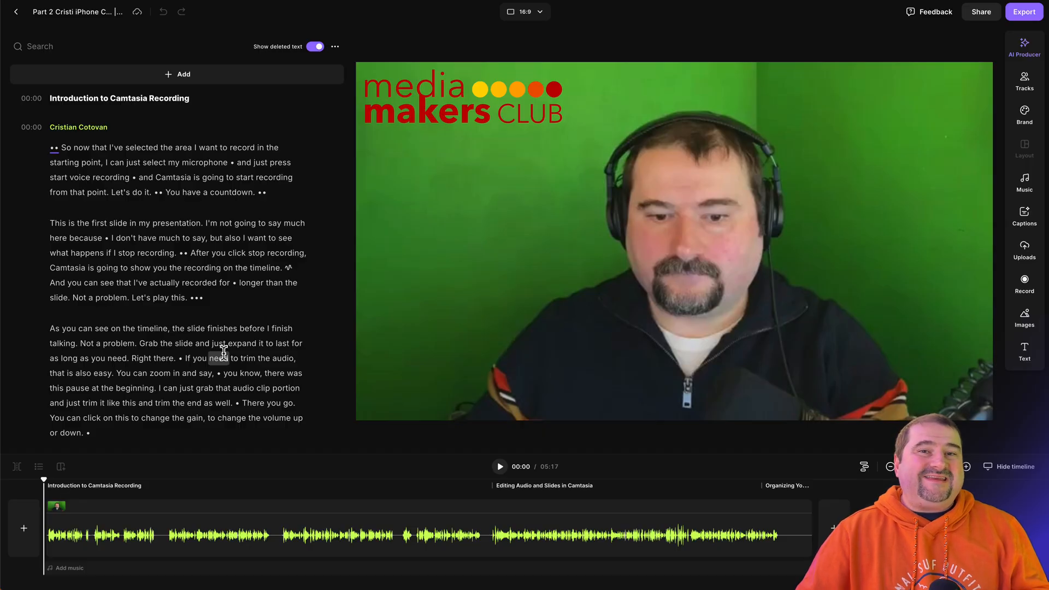
double_click(198, 268)
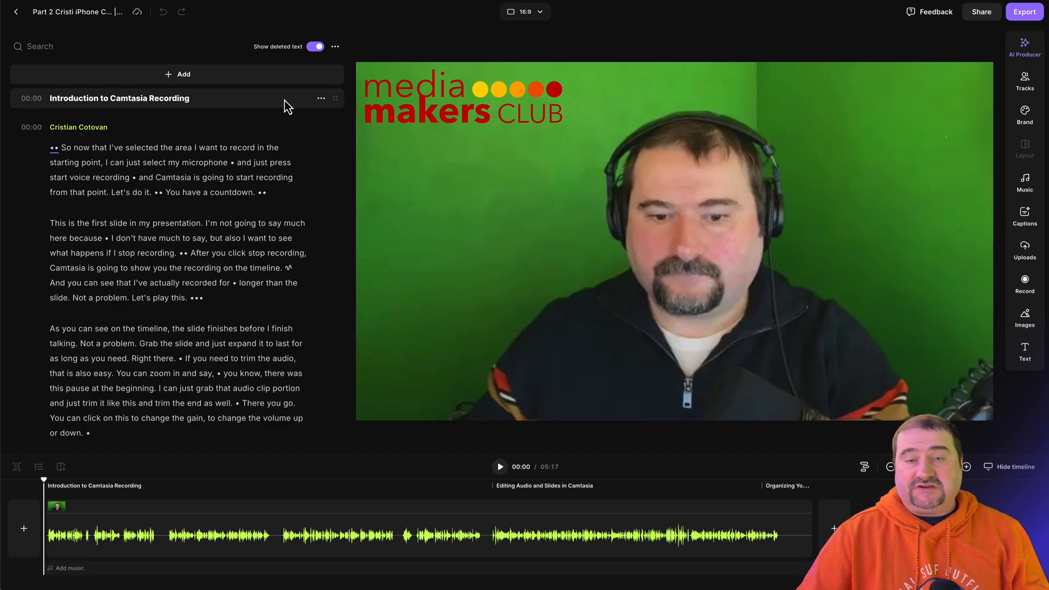
Step: Show the transcript menu with download transcript/subtitles and copy transcript/chapters options
click(334, 45)
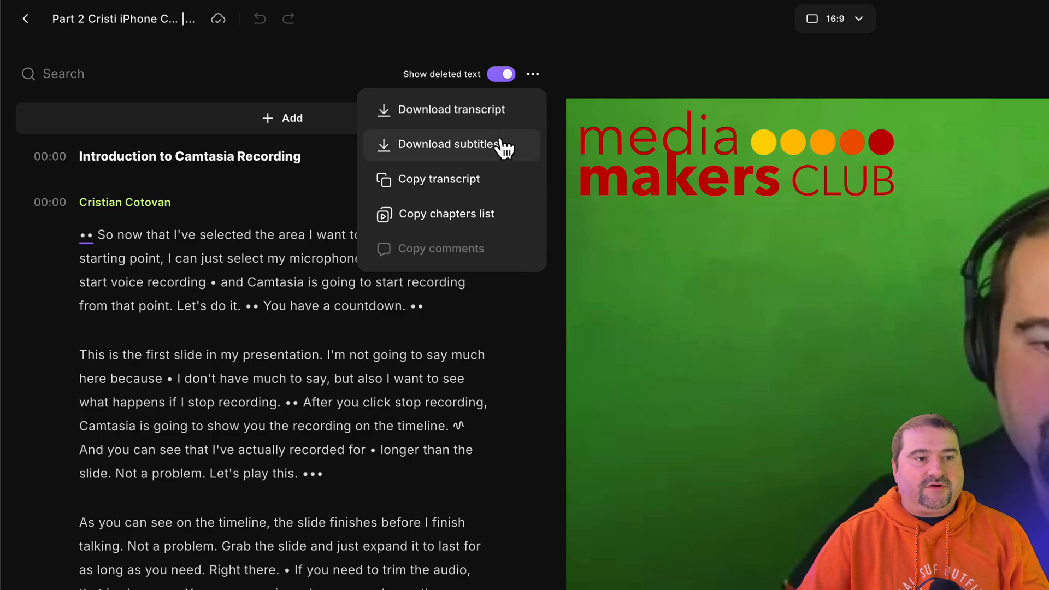
mouse_move(498, 190)
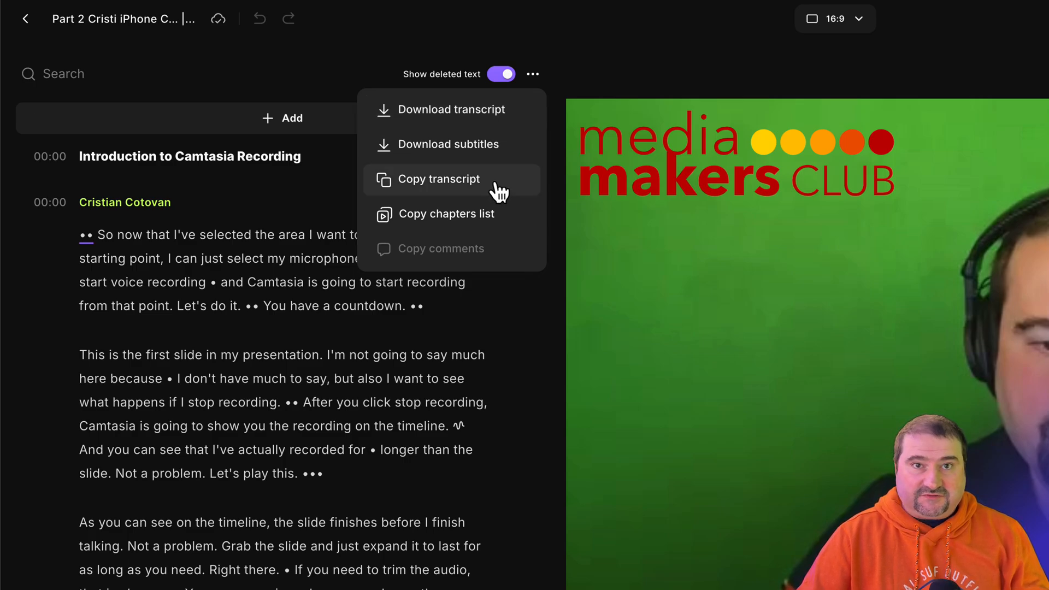
mouse_move(514, 224)
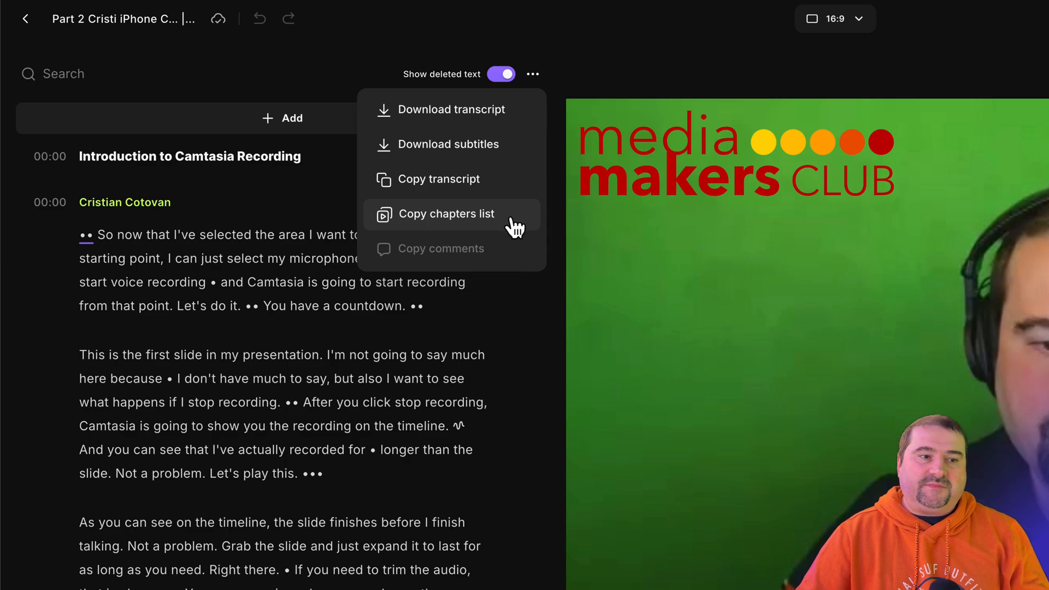